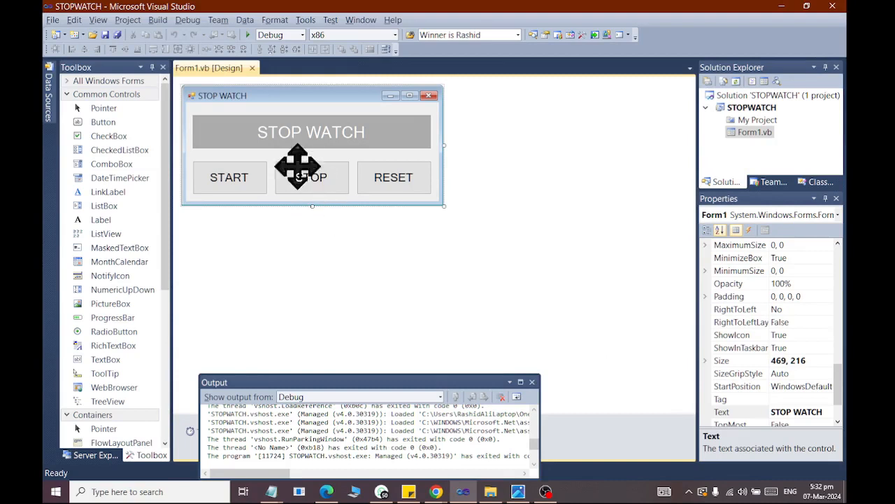
{"action": "mouse_move", "coordinate": [217, 123]}
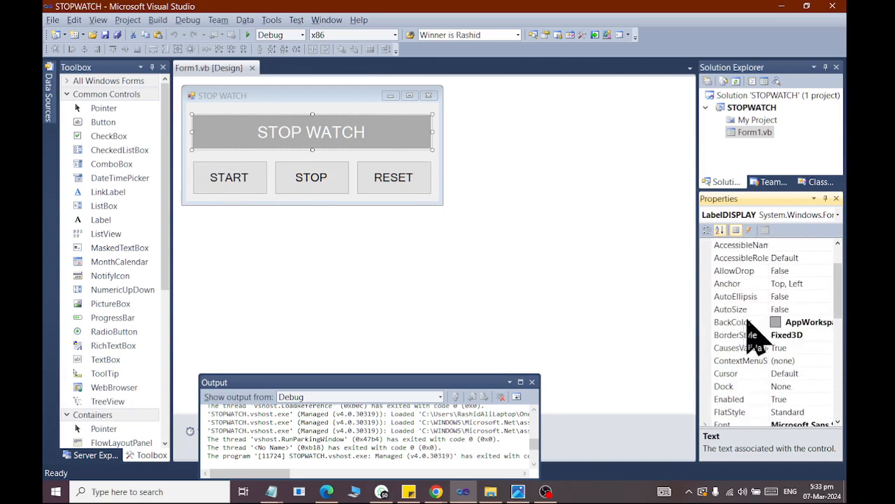
{"action": "mouse_move", "coordinate": [756, 357]}
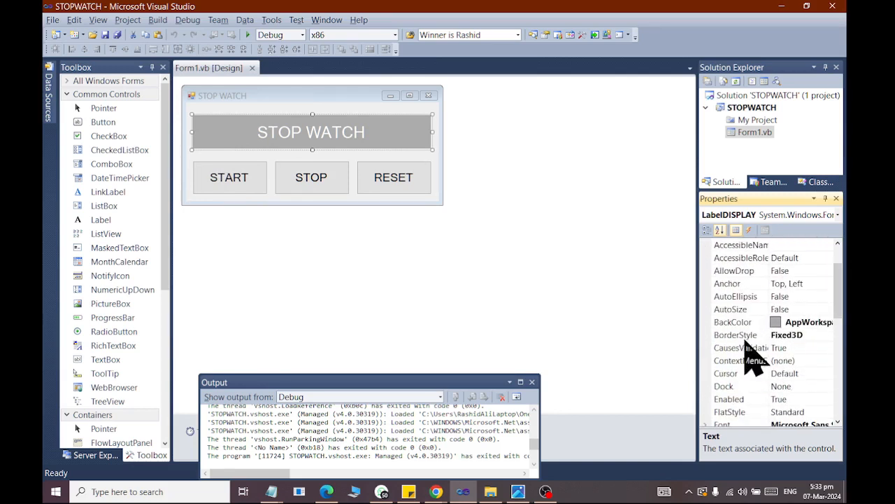
Keep the display label's border Fixed3D, run the stopwatch, and stop it at about one second.
{"action": "left_click", "coordinate": [736, 334]}
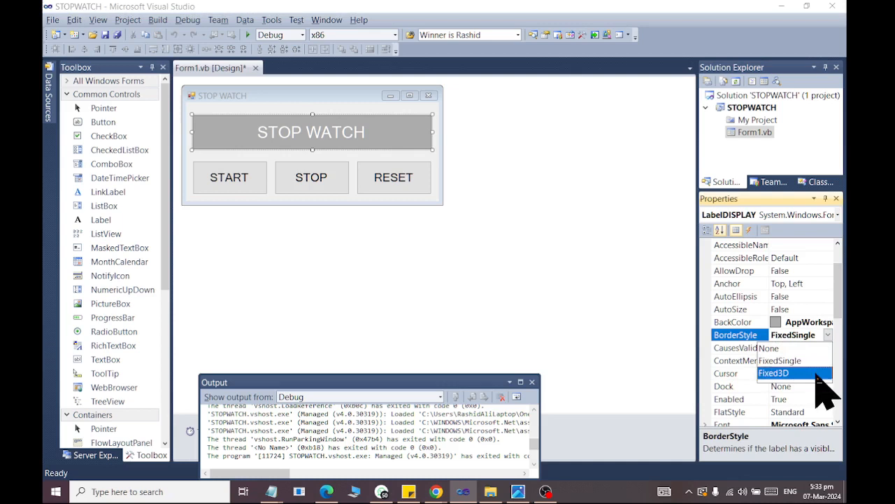
{"action": "left_click", "coordinate": [774, 372]}
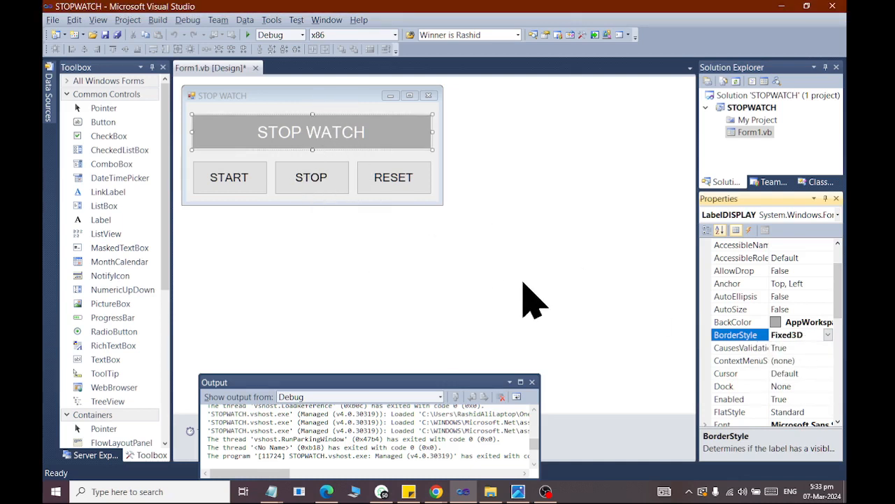
{"action": "left_click", "coordinate": [230, 176]}
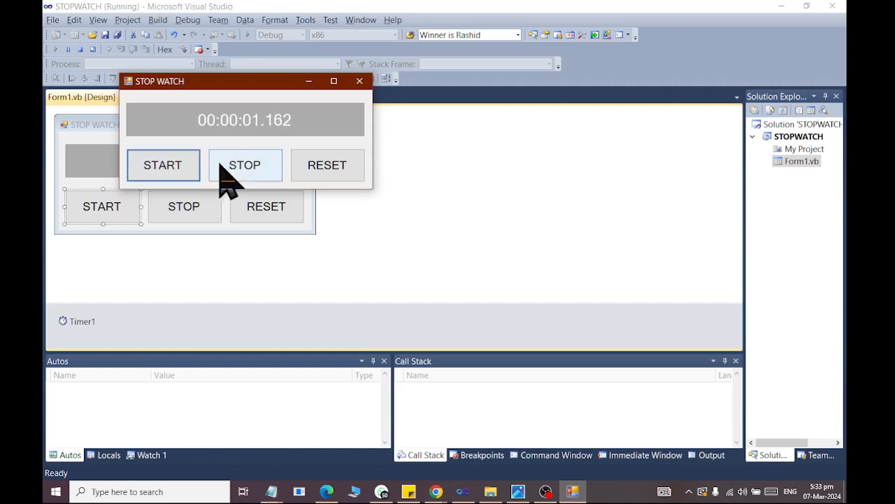
{"action": "left_click", "coordinate": [327, 165]}
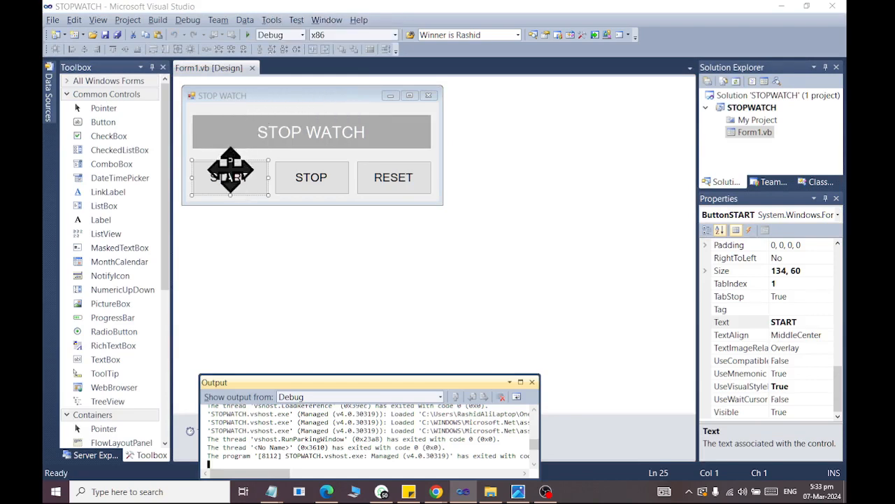
View the START button's click handler, then Timer1's properties: Enabled True, Interval 10.
{"action": "double_click", "coordinate": [230, 169]}
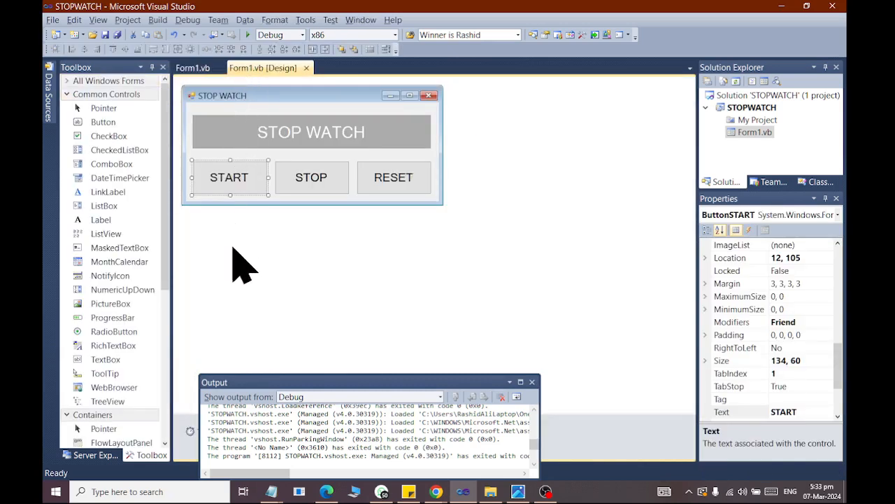
{"action": "left_click", "coordinate": [532, 382]}
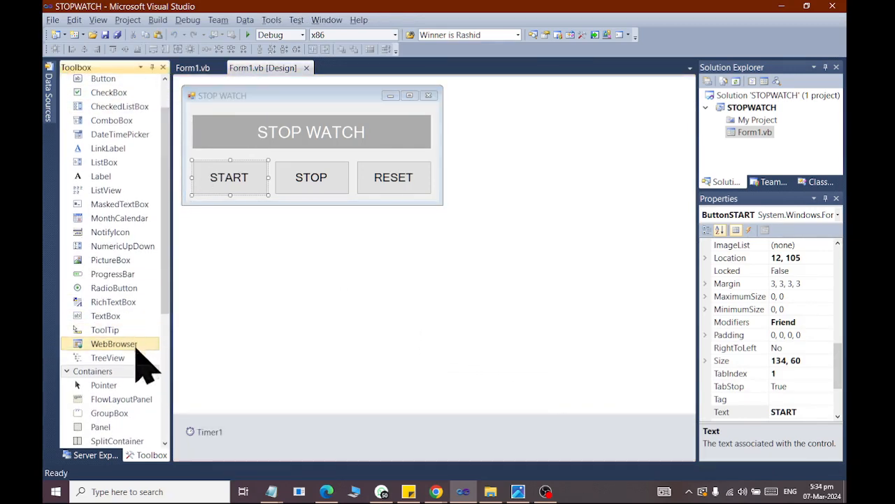
{"action": "mouse_move", "coordinate": [101, 176]}
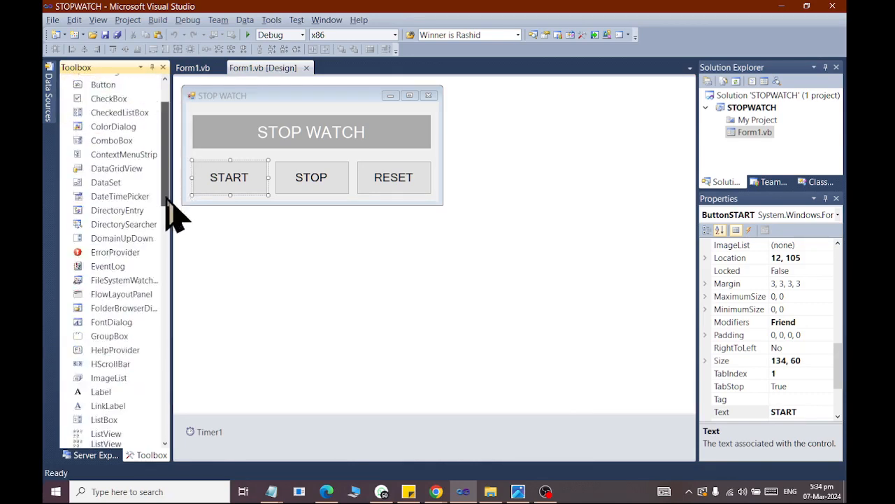
{"action": "scroll", "scroll_direction": "down", "scroll_amount": 3}
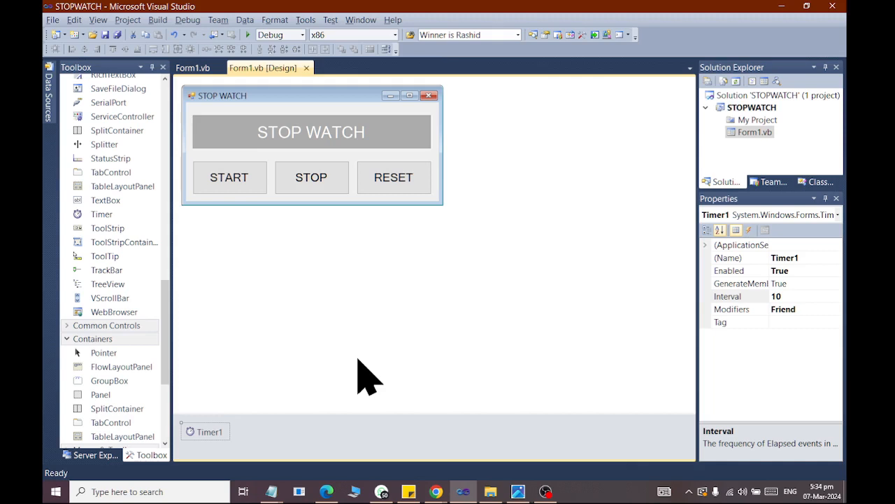
{"action": "mouse_move", "coordinate": [203, 434]}
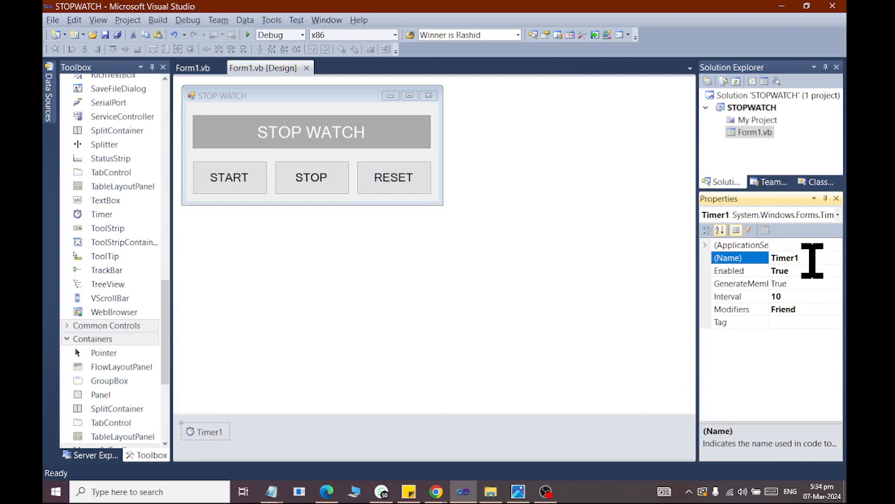
{"action": "mouse_move", "coordinate": [825, 287]}
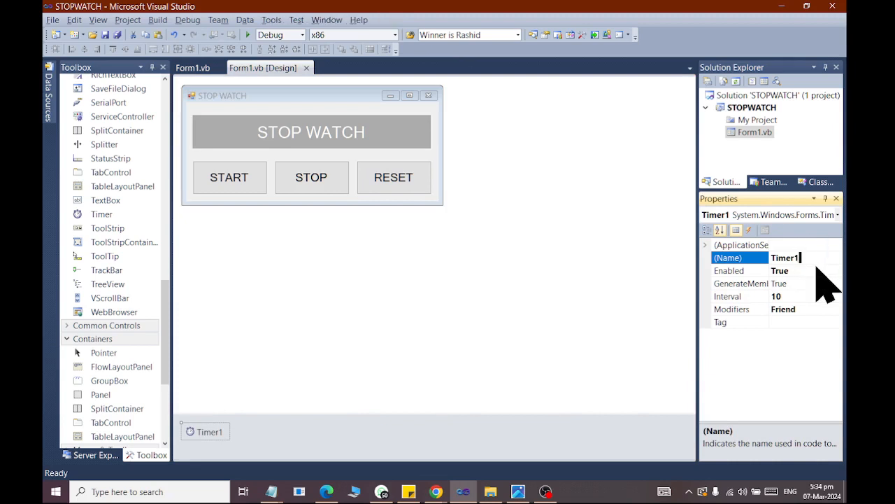
{"action": "left_click", "coordinate": [739, 272]}
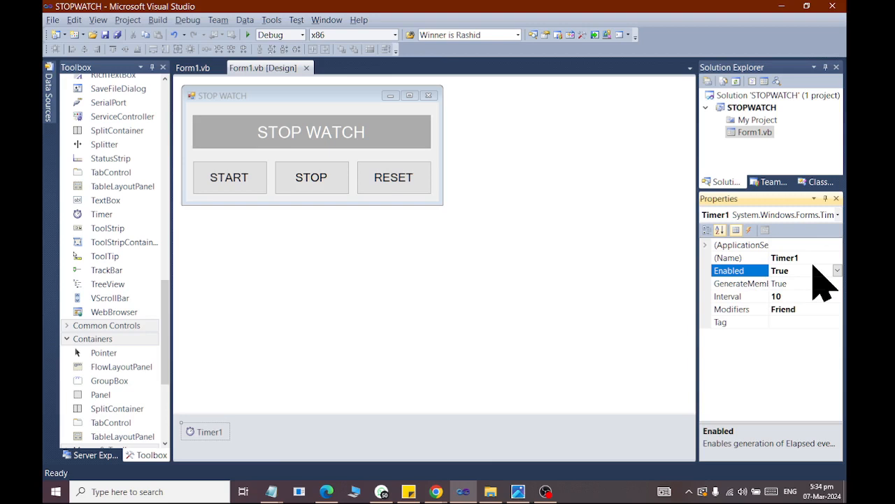
{"action": "mouse_move", "coordinate": [823, 279]}
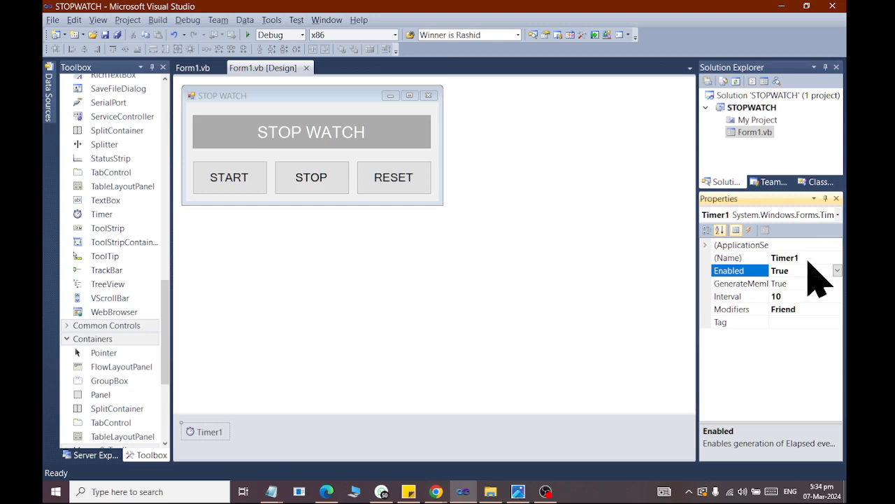
{"action": "mouse_move", "coordinate": [770, 287]}
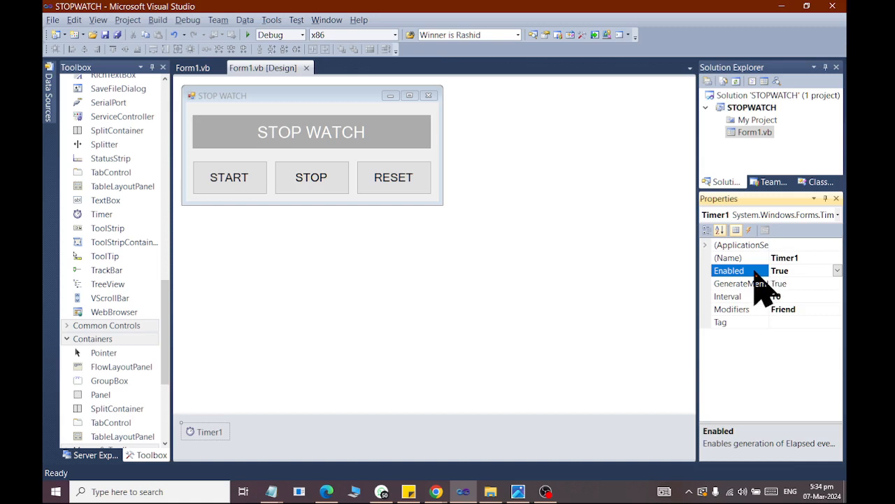
{"action": "left_click", "coordinate": [836, 270]}
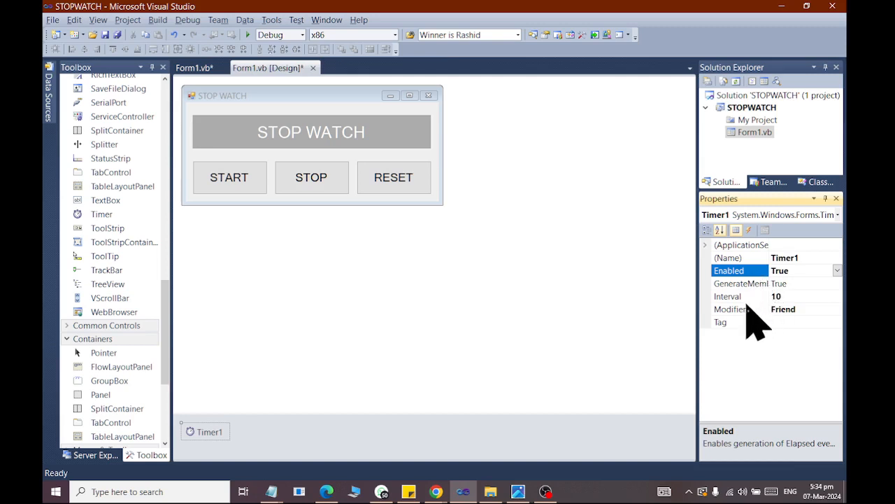
{"action": "left_click", "coordinate": [728, 297]}
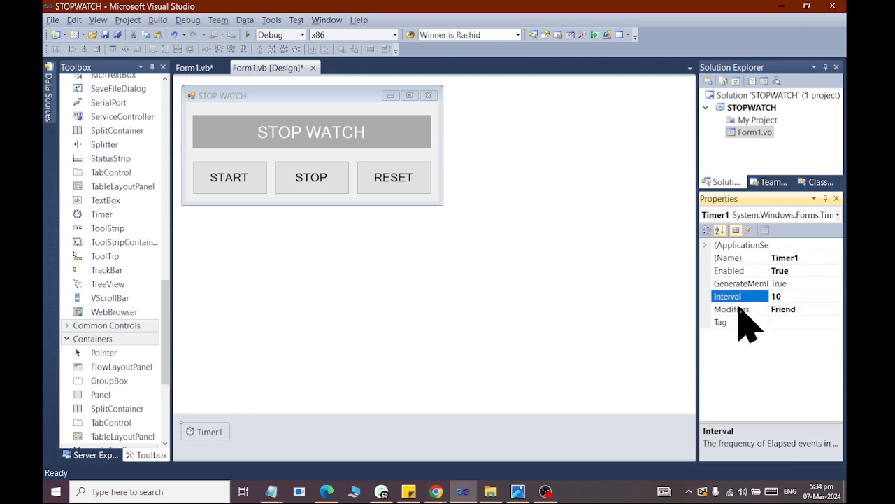
{"action": "mouse_move", "coordinate": [742, 329]}
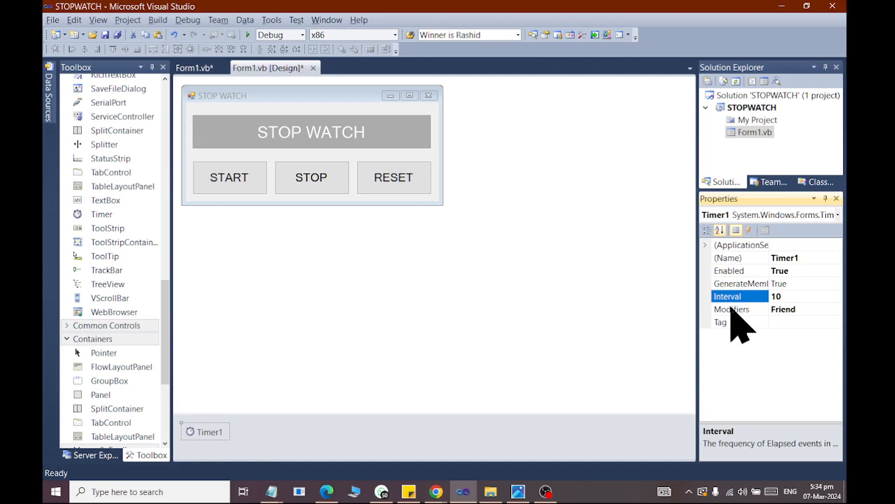
{"action": "mouse_move", "coordinate": [734, 336]}
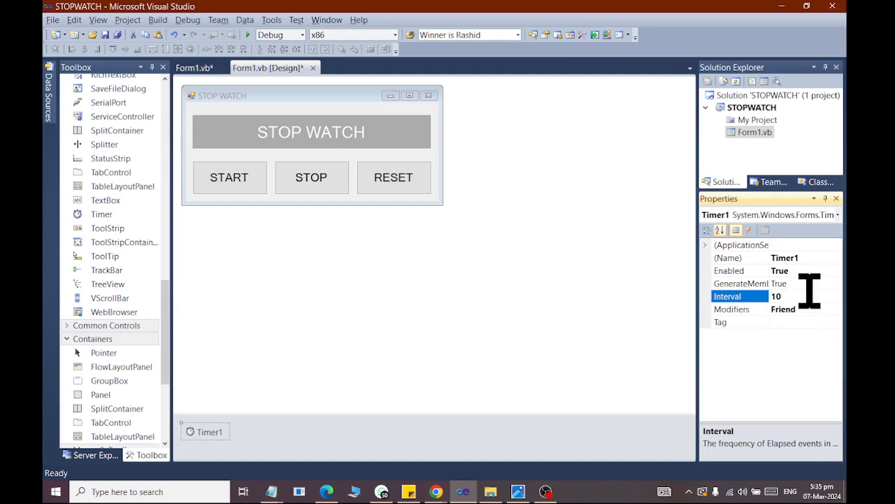
{"action": "type", "text": "1000"}
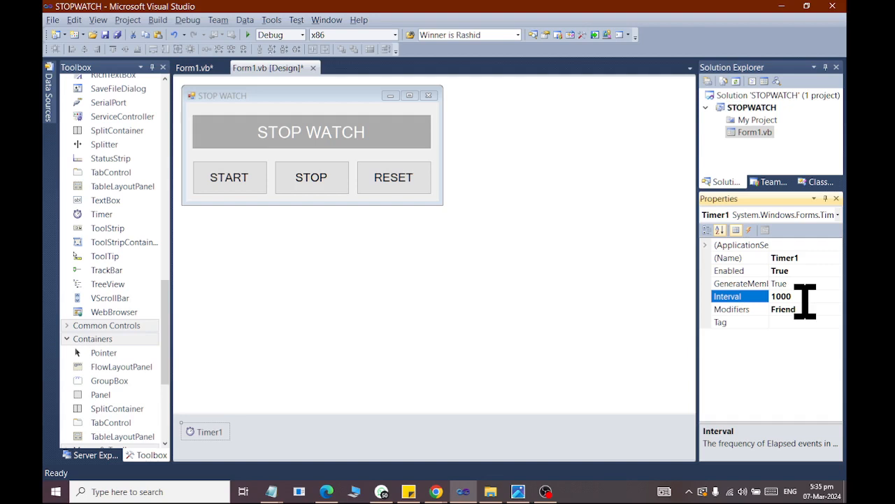
{"action": "key", "text": "Backspace"}
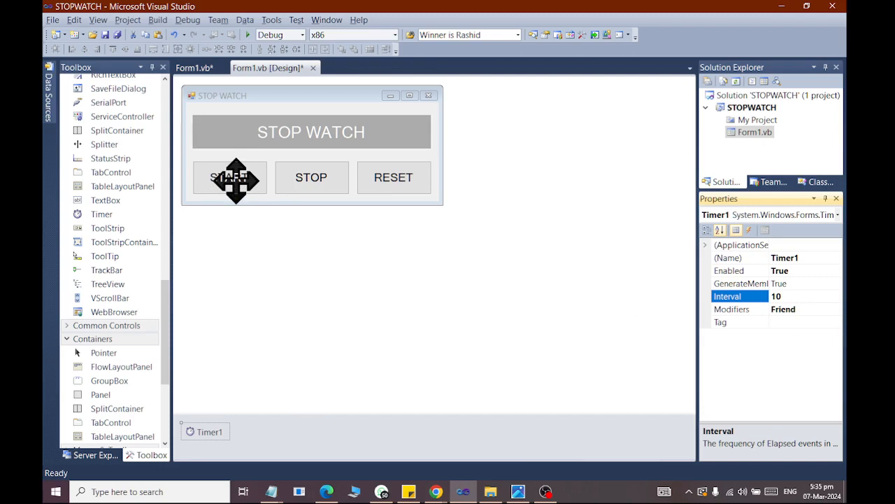
{"action": "left_click", "coordinate": [229, 176]}
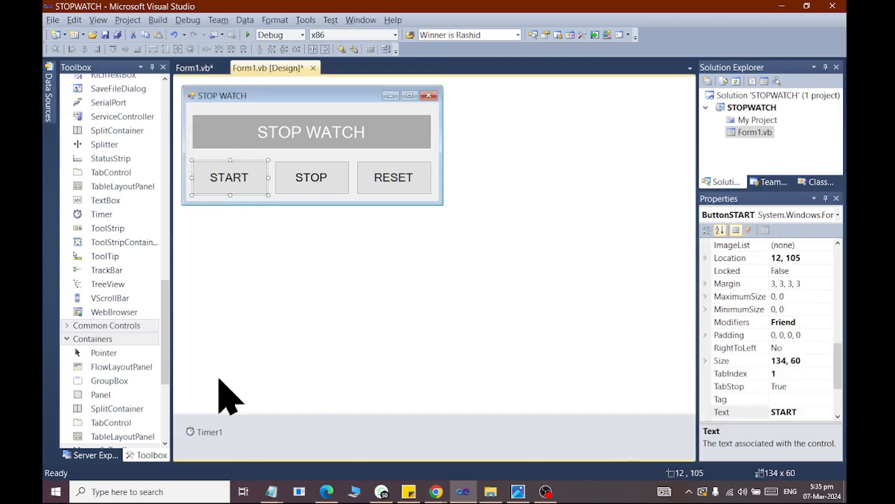
{"action": "left_click", "coordinate": [193, 67]}
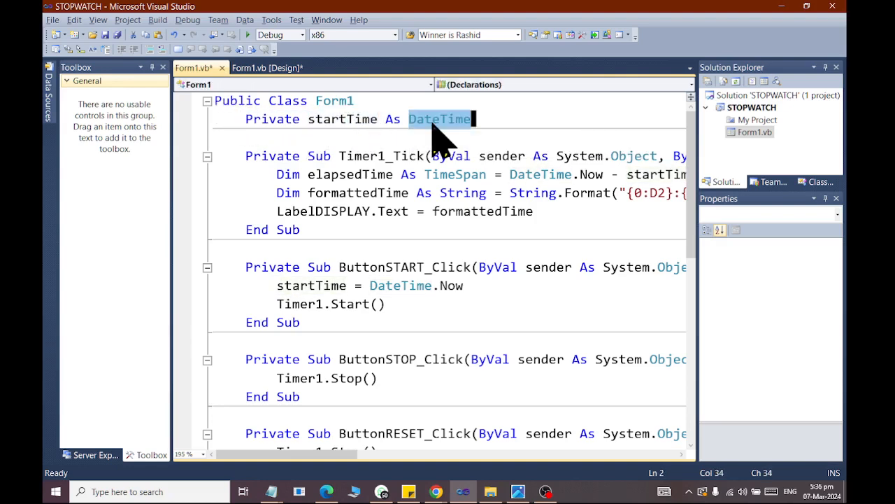
{"action": "left_click", "coordinate": [353, 119]}
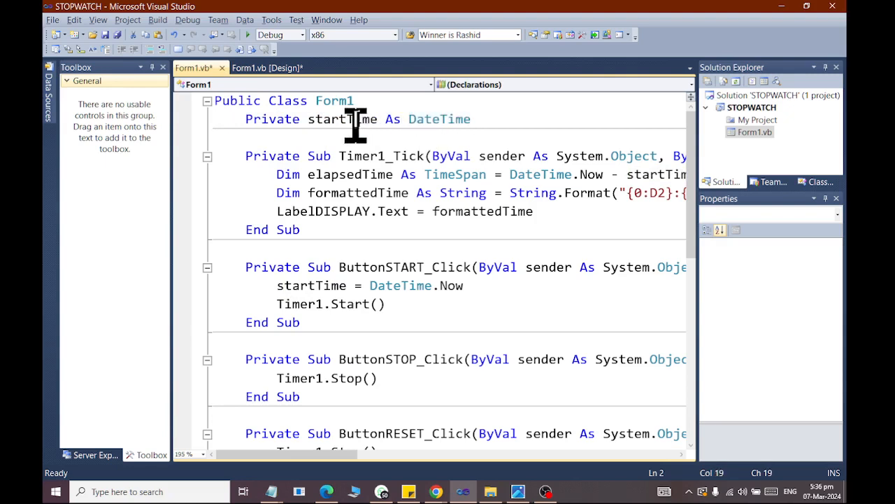
{"action": "double_click", "coordinate": [341, 119]}
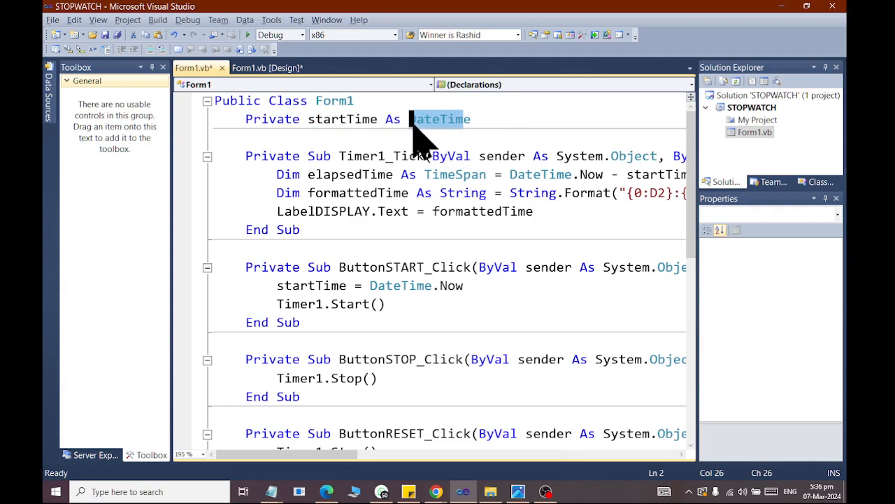
{"action": "mouse_move", "coordinate": [409, 160]}
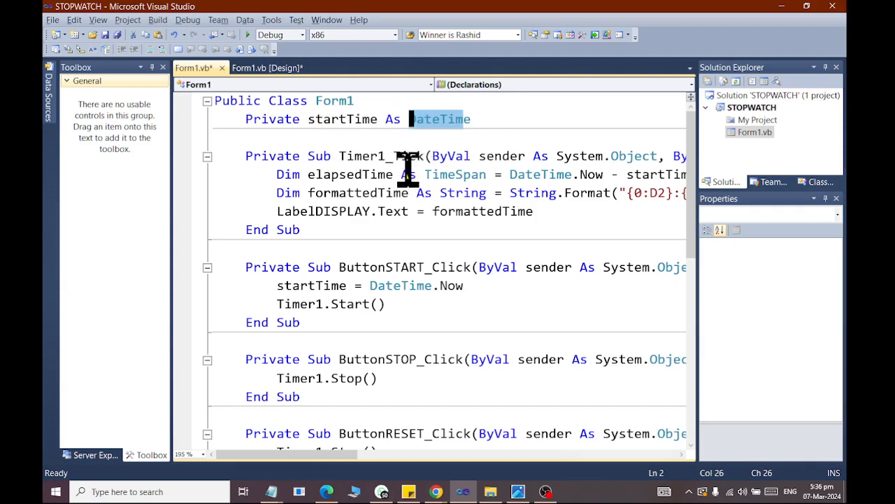
{"action": "left_click", "coordinate": [267, 67]}
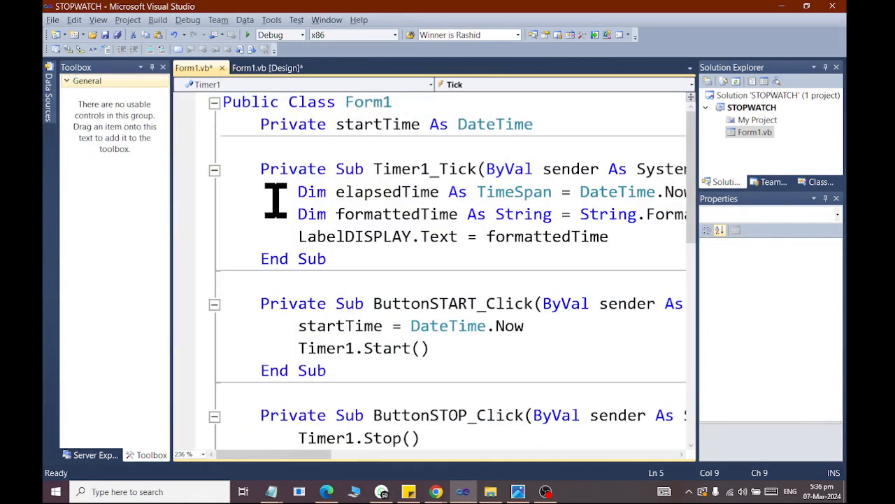
{"action": "double_click", "coordinate": [387, 192]}
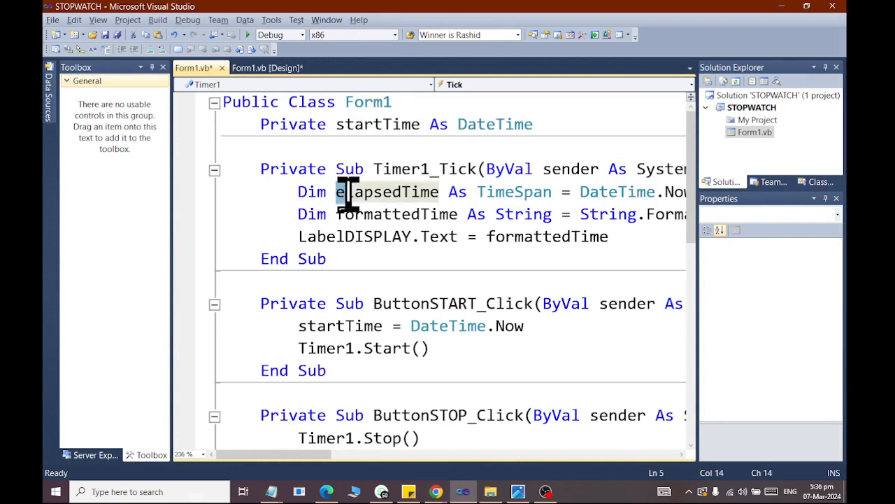
{"action": "double_click", "coordinate": [386, 192]}
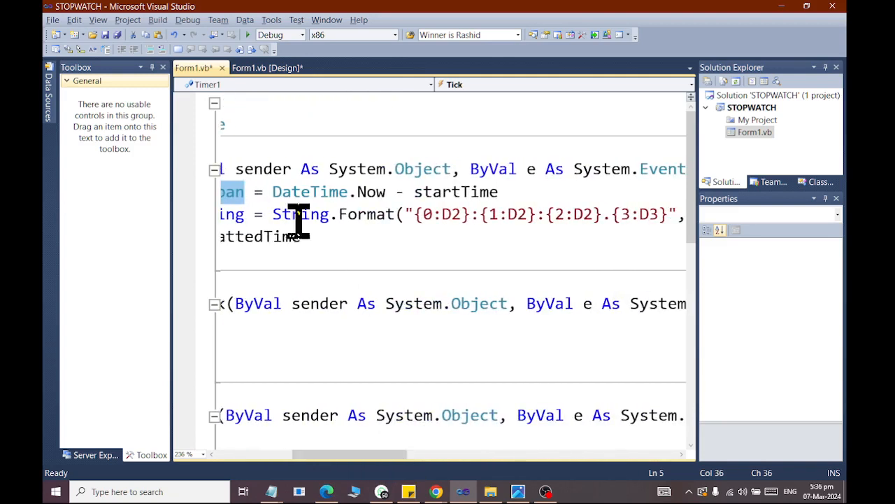
{"action": "double_click", "coordinate": [310, 190]}
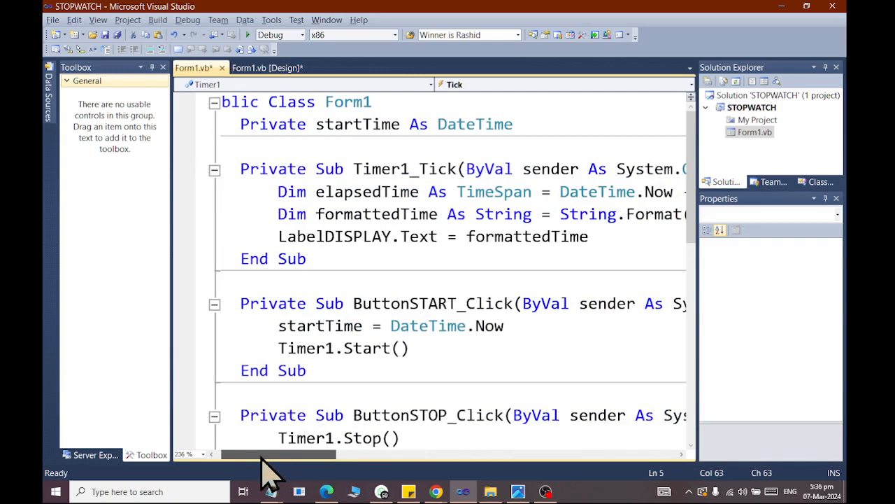
{"action": "double_click", "coordinate": [366, 191]}
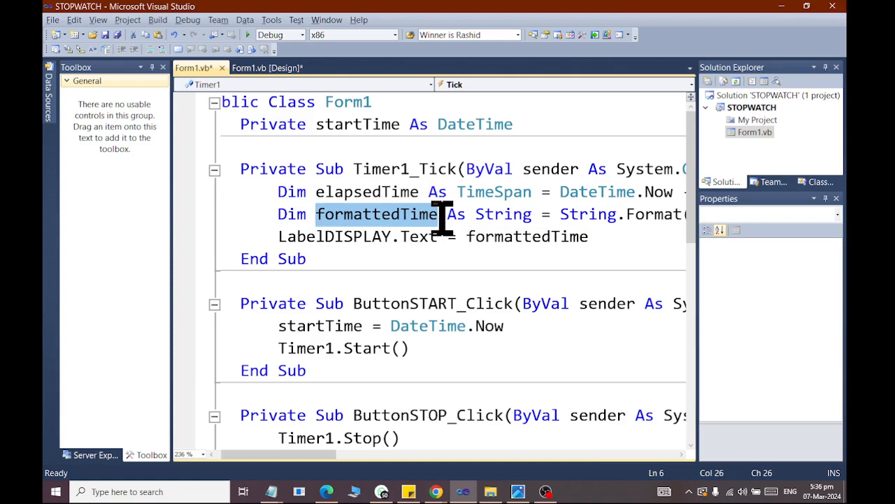
{"action": "mouse_move", "coordinate": [504, 214]}
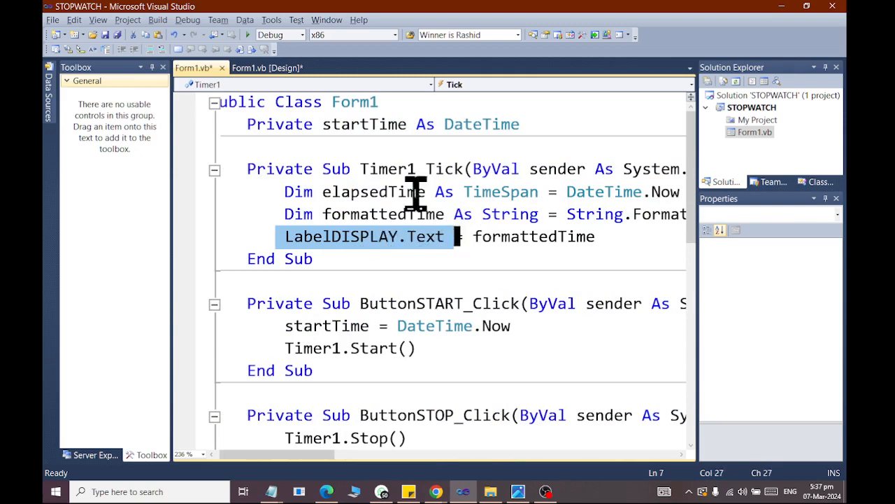
{"action": "left_click", "coordinate": [268, 67]}
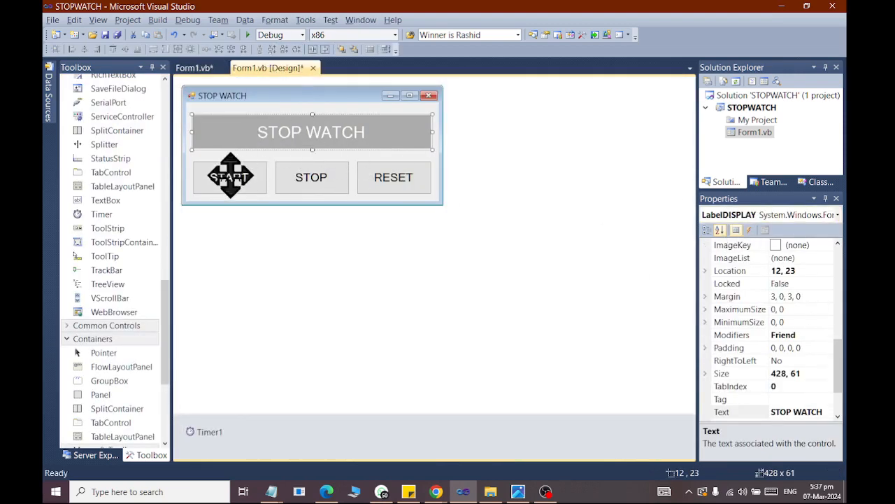
{"action": "left_click", "coordinate": [194, 67]}
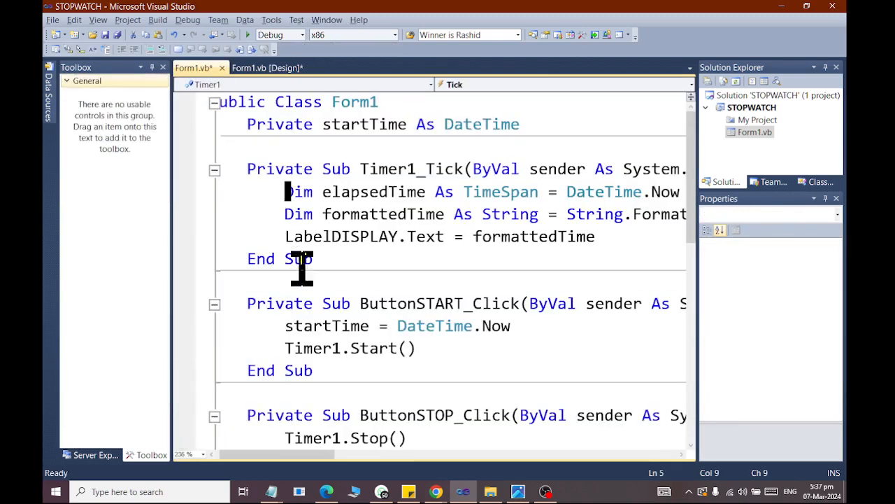
{"action": "double_click", "coordinate": [533, 237]}
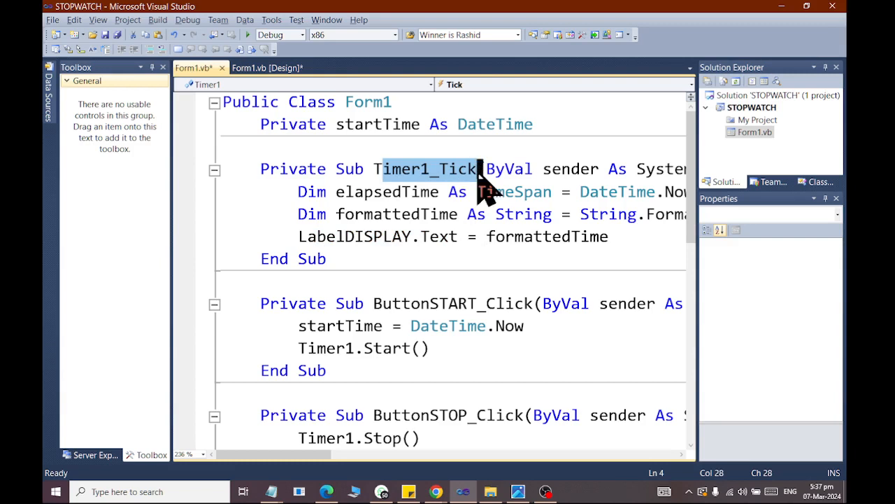
{"action": "mouse_move", "coordinate": [475, 199]}
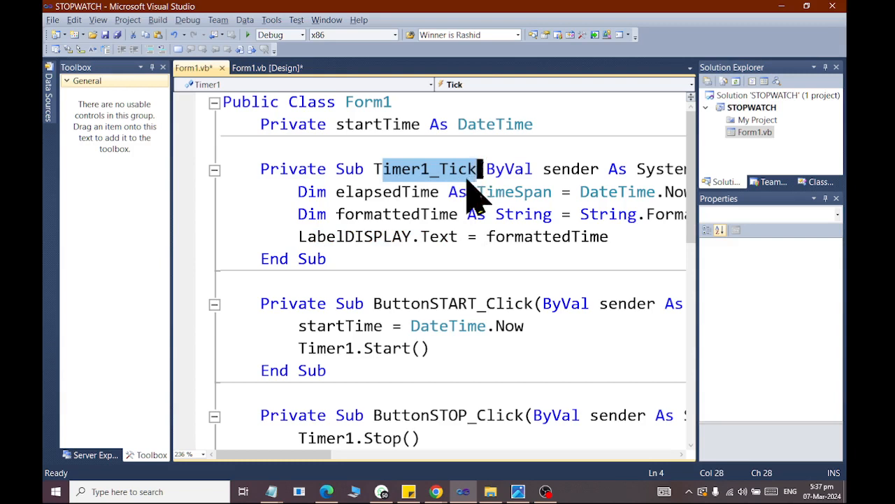
{"action": "scroll", "scroll_direction": "down", "scroll_amount": 3}
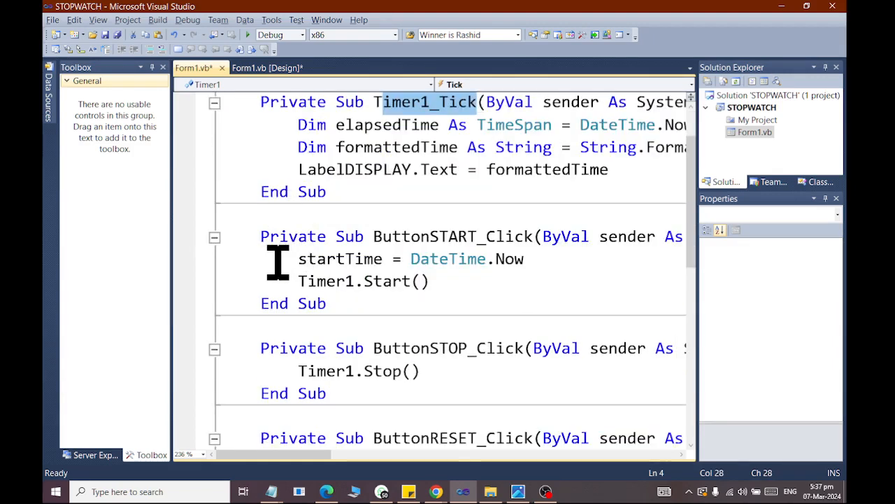
{"action": "double_click", "coordinate": [448, 259]}
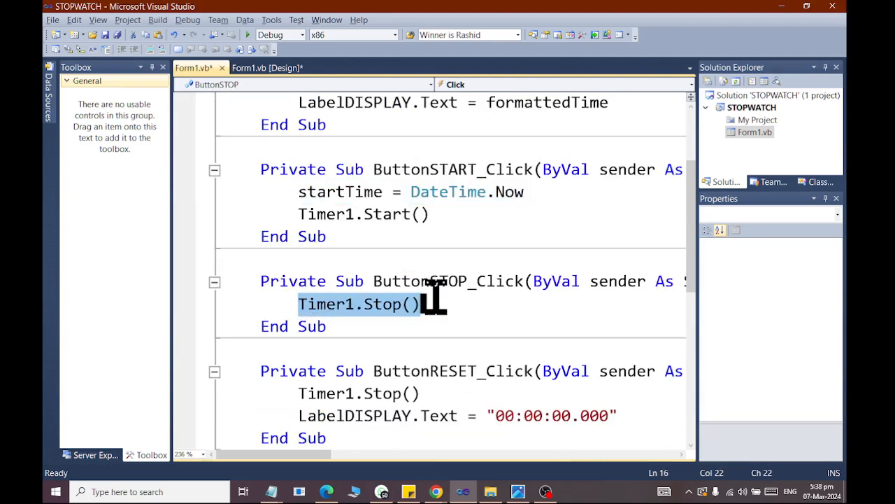
{"action": "scroll", "scroll_direction": "down", "scroll_amount": 3}
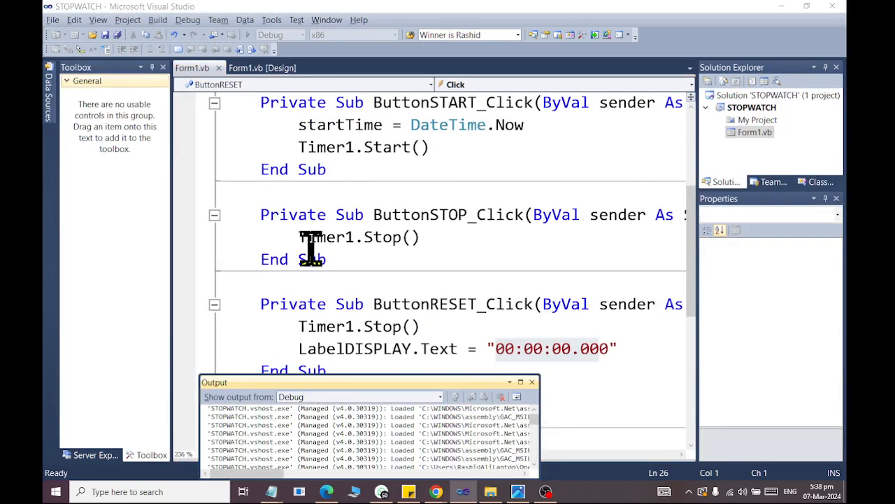
Return to Form1 design view, close the Output panel, and select Timer1 showing its 10 ms interval.
{"action": "left_click", "coordinate": [263, 67]}
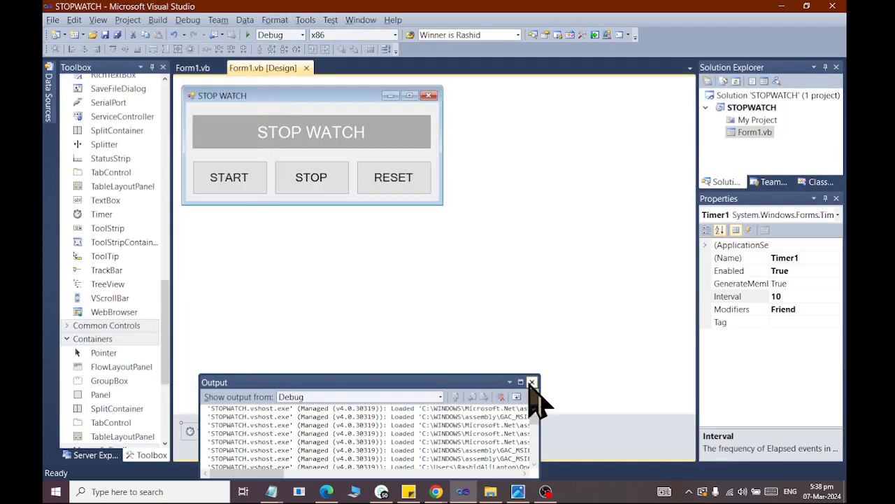
{"action": "left_click", "coordinate": [532, 382]}
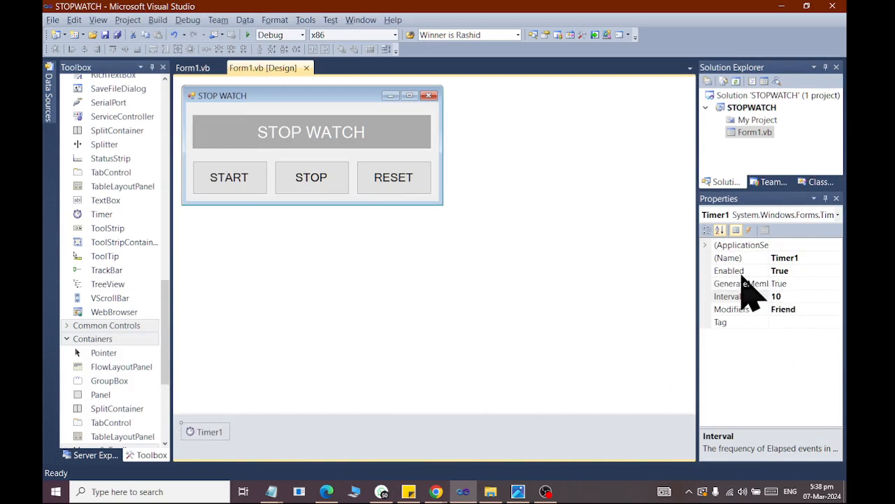
{"action": "left_click", "coordinate": [246, 35]}
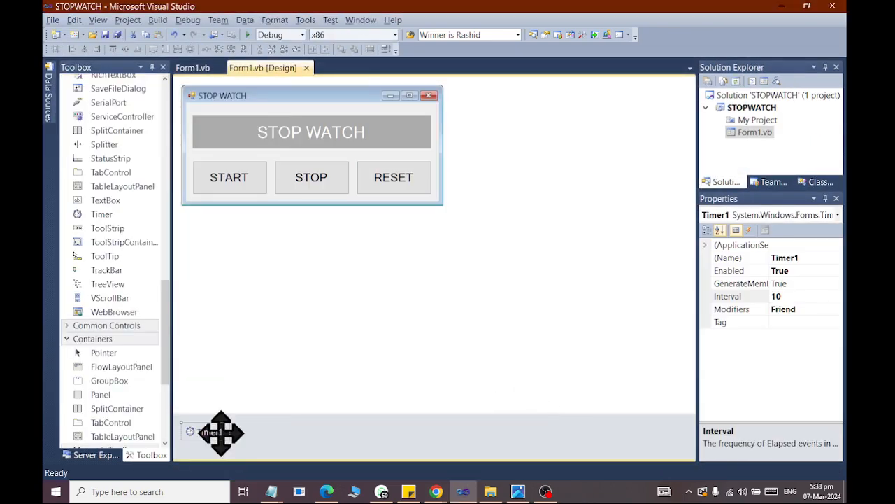
{"action": "left_click", "coordinate": [804, 270]}
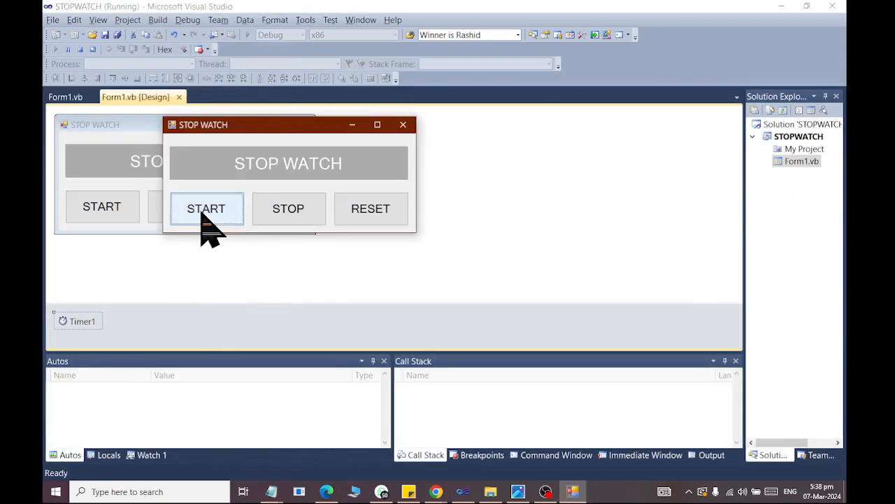
Let the stopwatch count to about 1.7 seconds, then reset it to 00:00:00.000.
{"action": "left_click", "coordinate": [207, 207]}
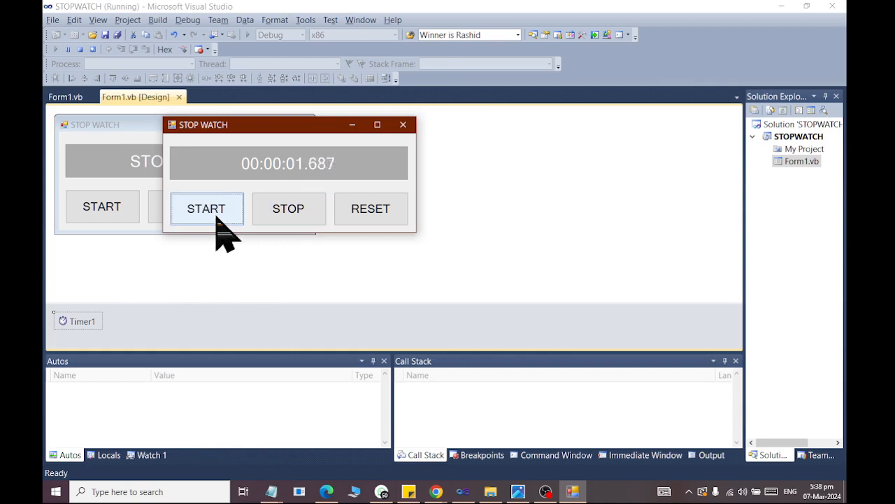
{"action": "left_click", "coordinate": [371, 207]}
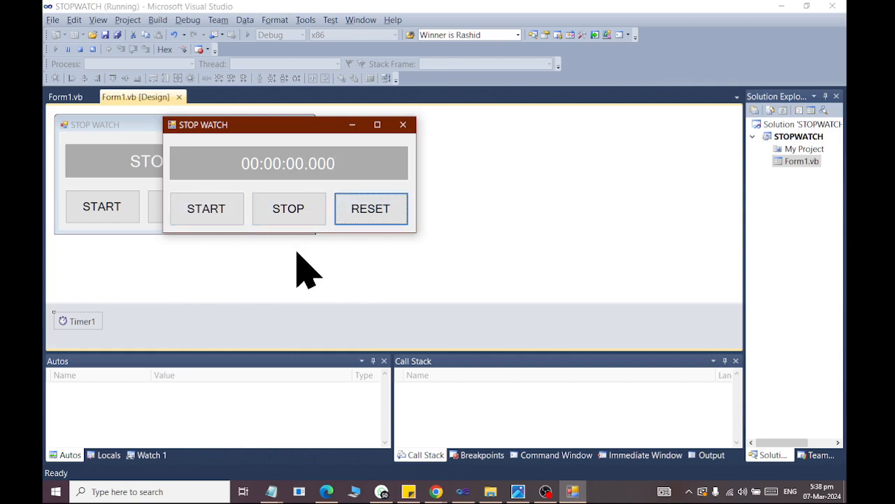